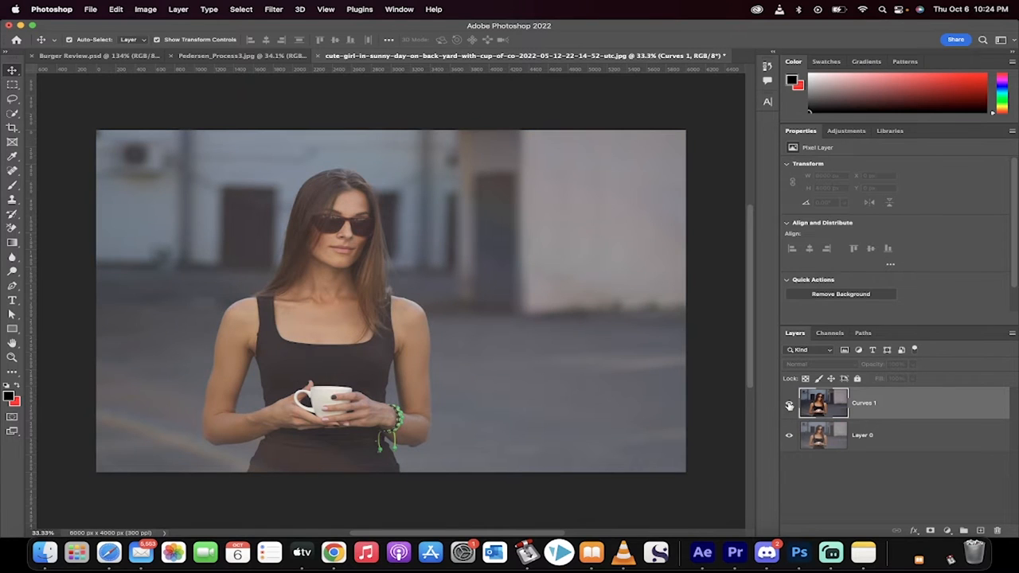
Step: Delete the Curves 1 adjustment layer, leaving only the original photo layer
left_click(790, 404)
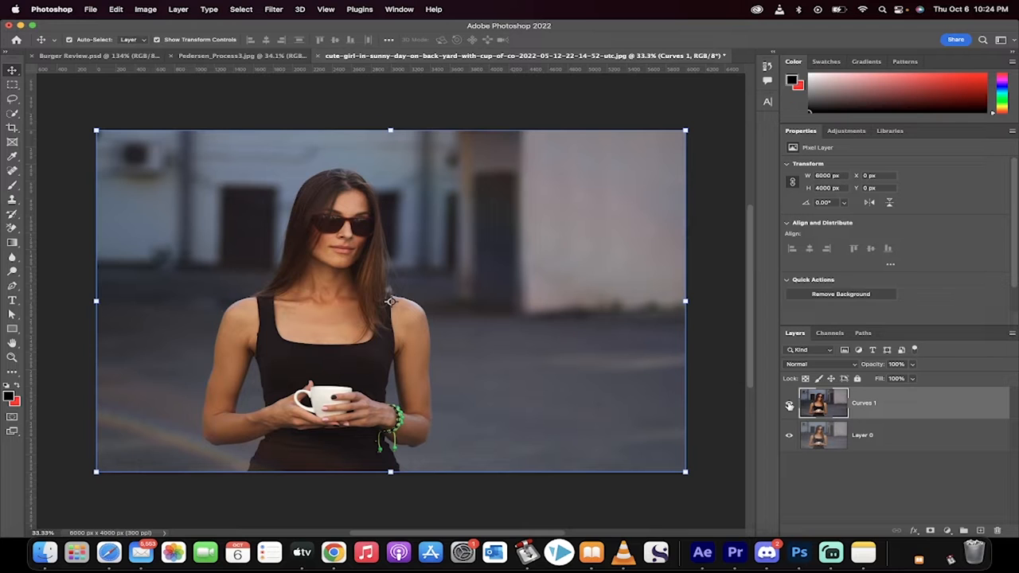
left_click(790, 403)
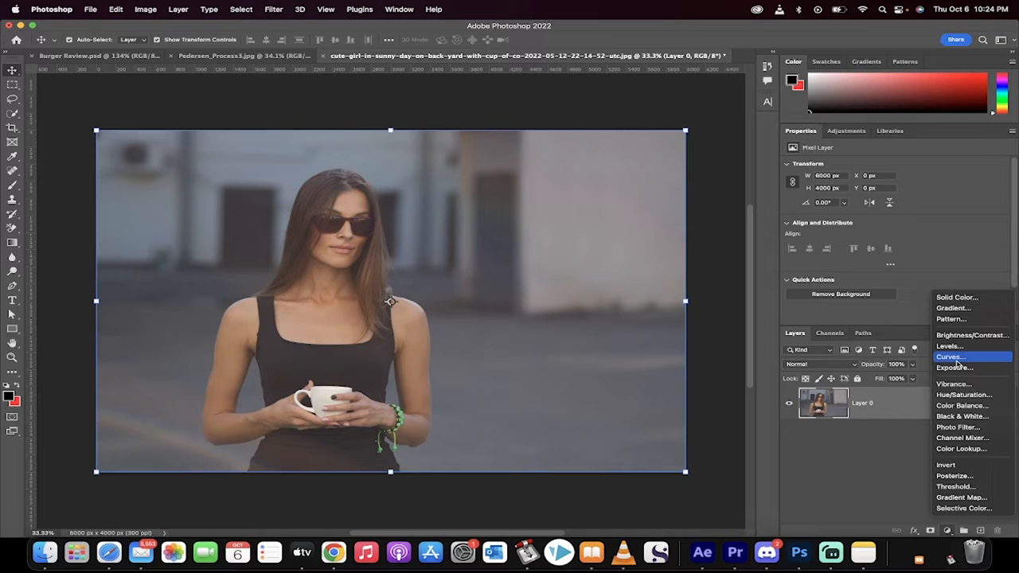
Step: Create a new Curves adjustment layer above the photo of the woman
left_click(952, 357)
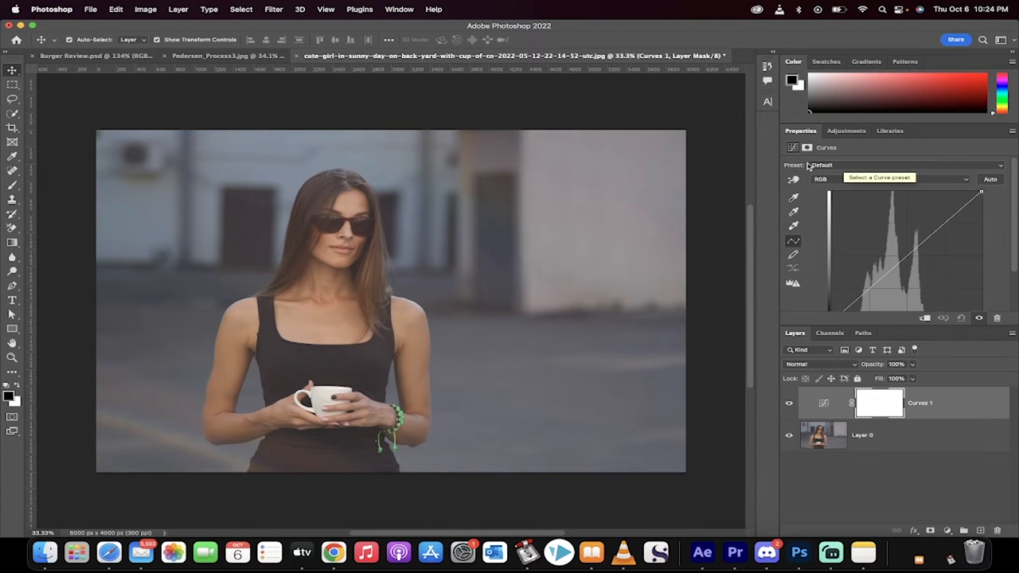
Step: Try the Strong and Increase Contrast presets, then settle on Medium Contrast (RGB) for the Curves layer
left_click(904, 164)
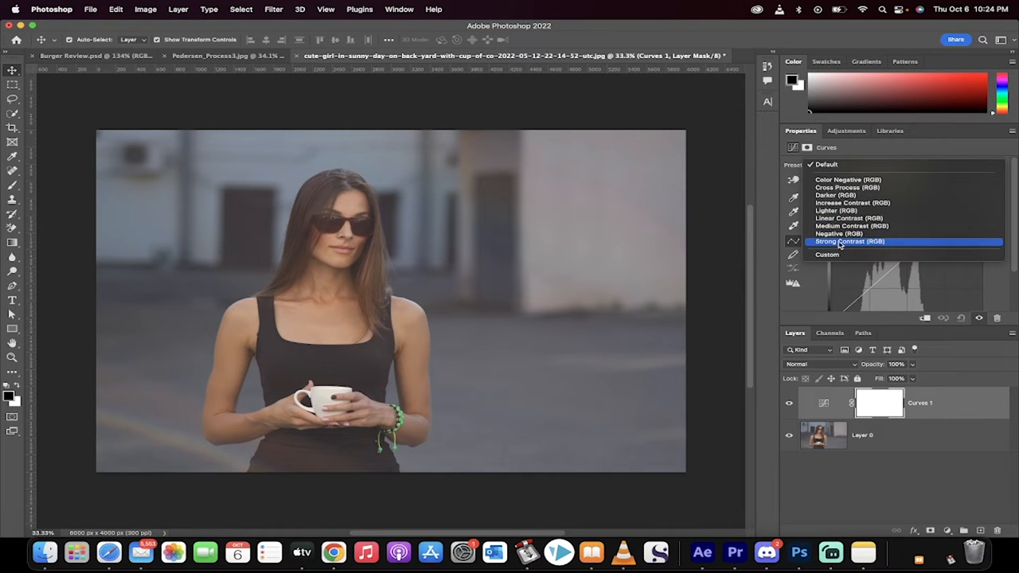
left_click(838, 242)
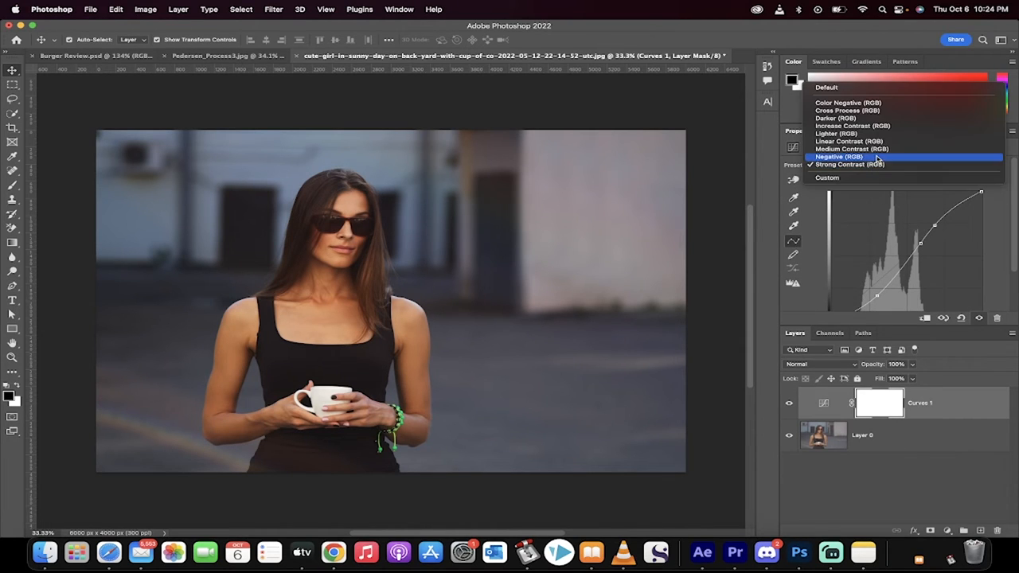
left_click(850, 125)
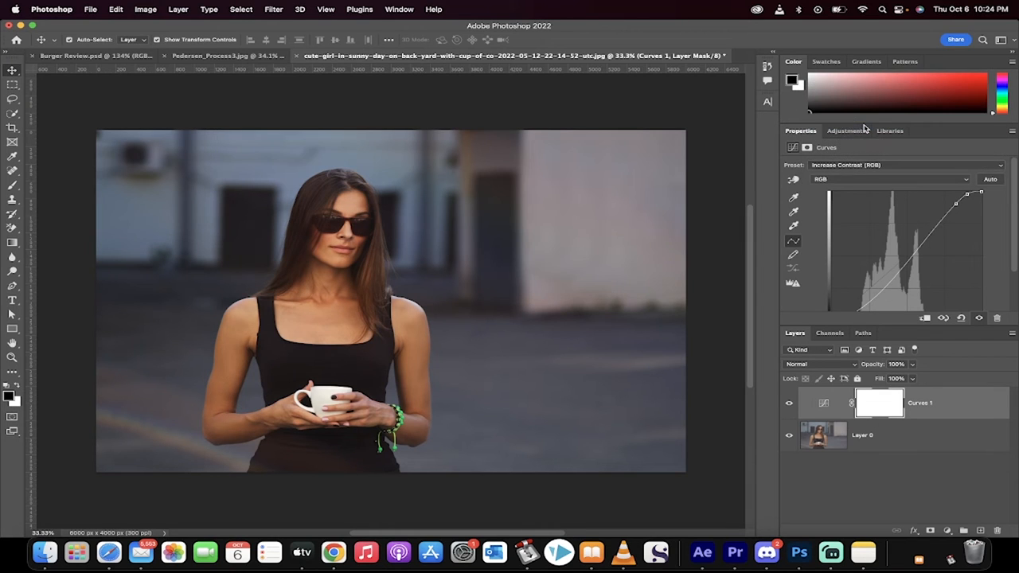
left_click(907, 166)
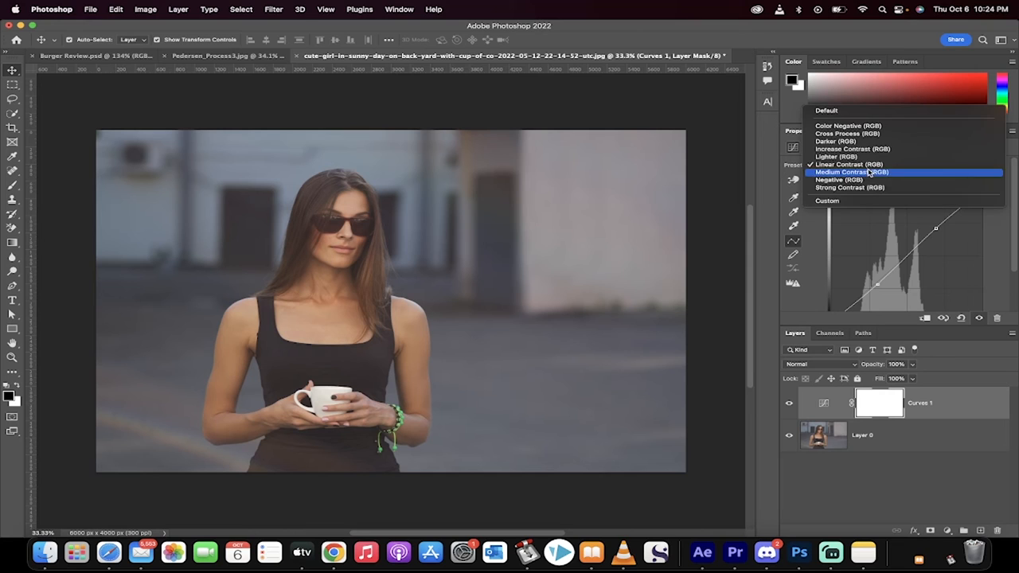
left_click(847, 172)
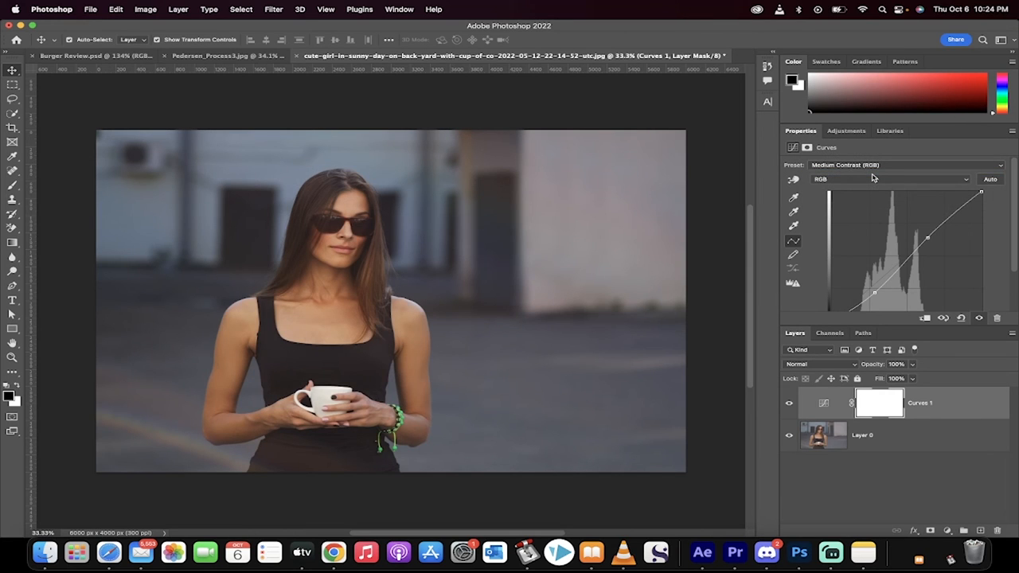
left_click(888, 178)
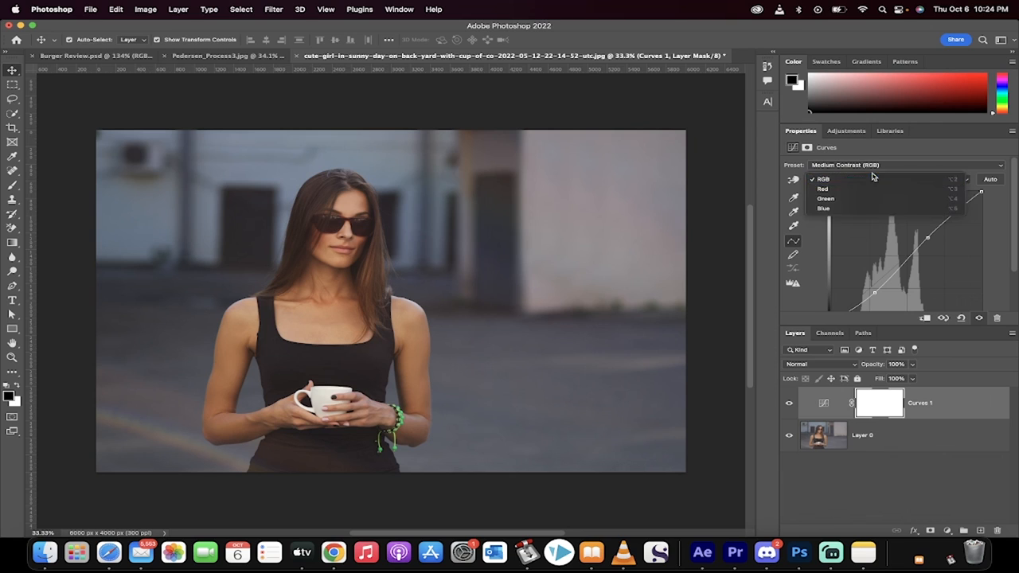